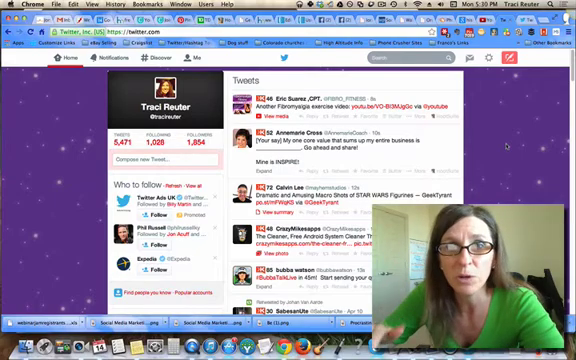
scroll("down", 3)
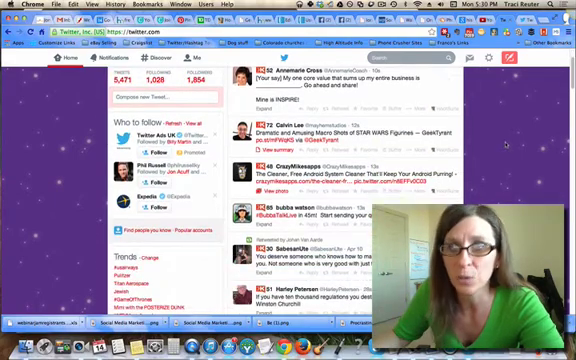
scroll("down", 3)
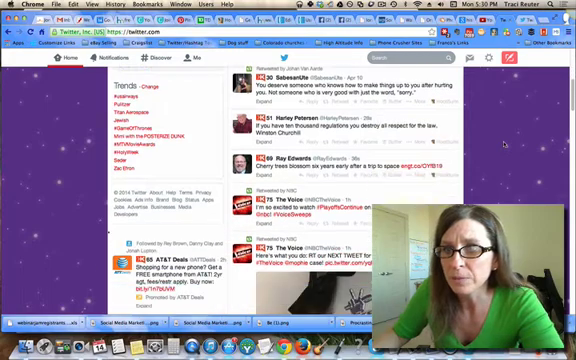
scroll("down", 3)
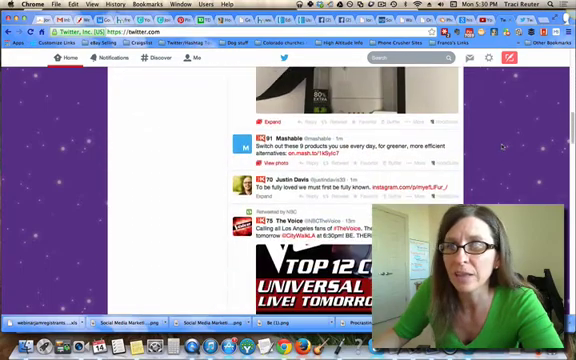
scroll("down", 3)
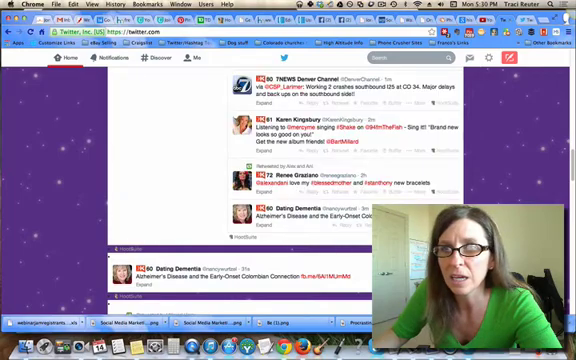
scroll("down", 3)
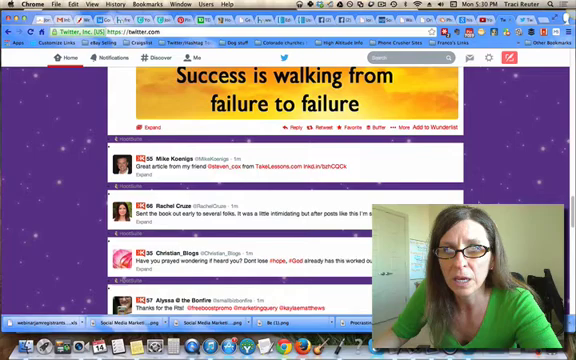
scroll("down", 3)
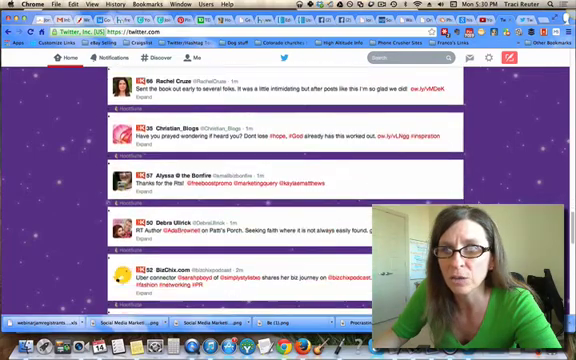
scroll("down", 3)
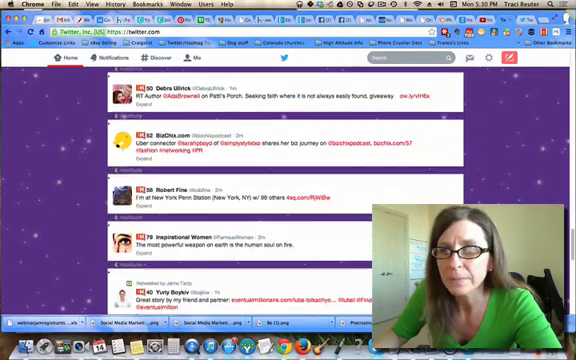
scroll("down", 3)
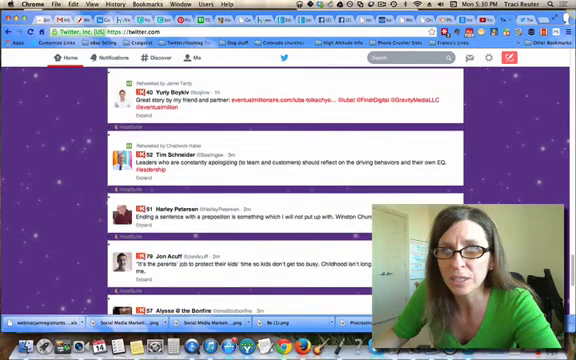
scroll("down", 3)
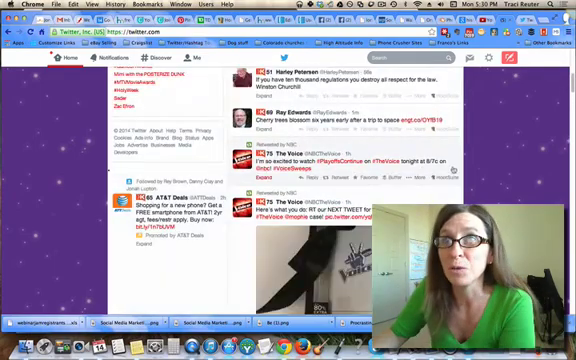
scroll("down", 3)
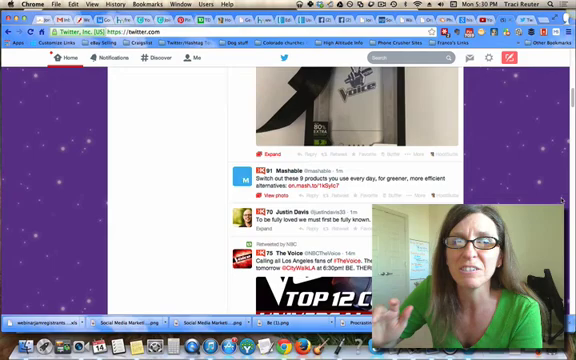
scroll("down", 3)
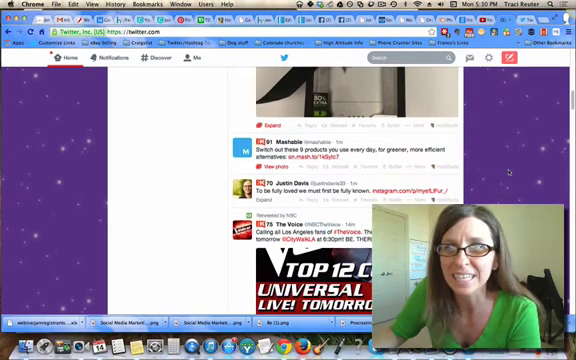
scroll("down", 3)
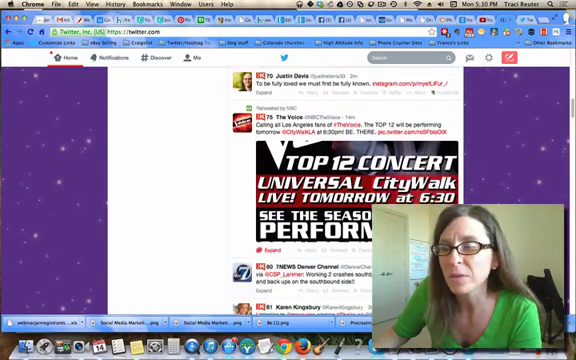
scroll("down", 3)
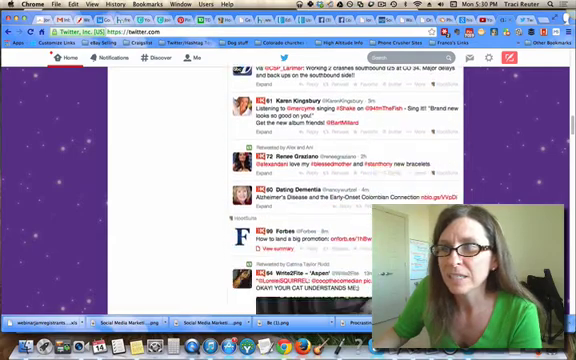
scroll("down", 3)
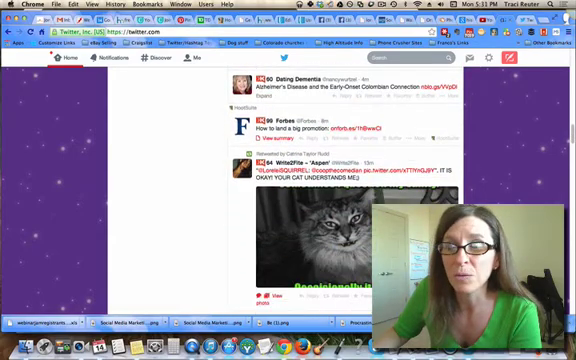
scroll("down", 3)
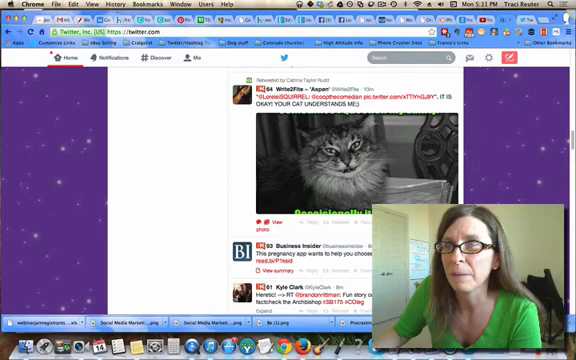
scroll("down", 3)
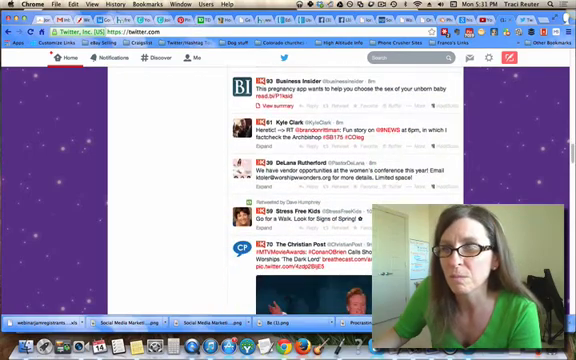
scroll("down", 3)
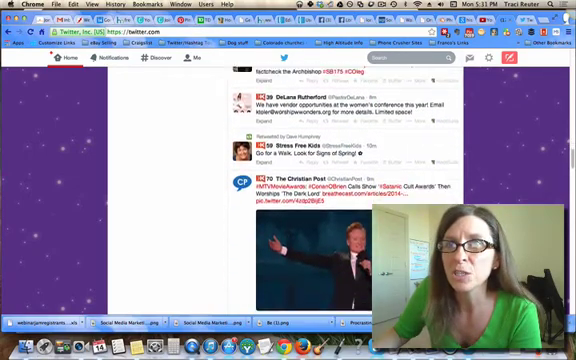
scroll("down", 3)
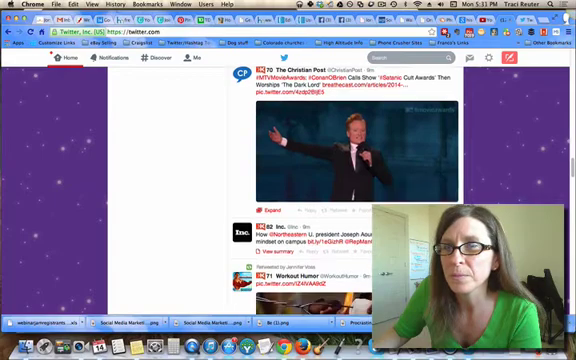
scroll("down", 3)
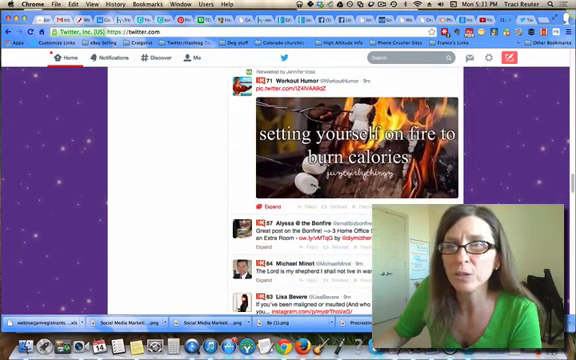
scroll("down", 3)
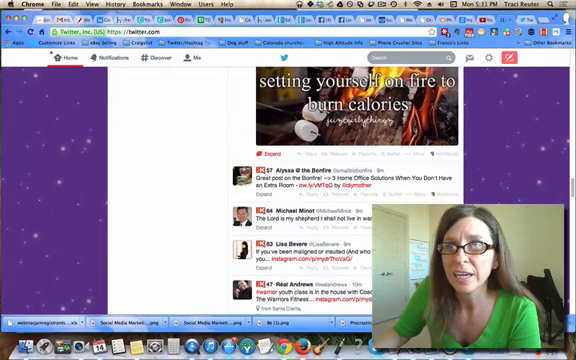
scroll("down", 3)
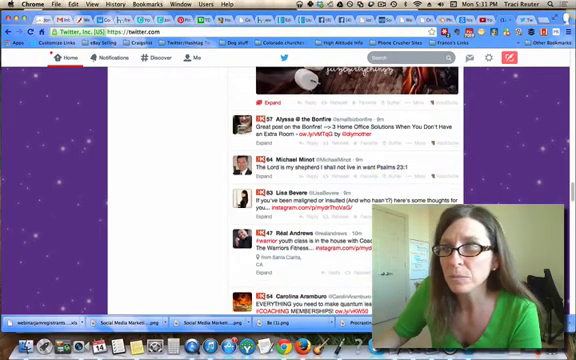
scroll("down", 3)
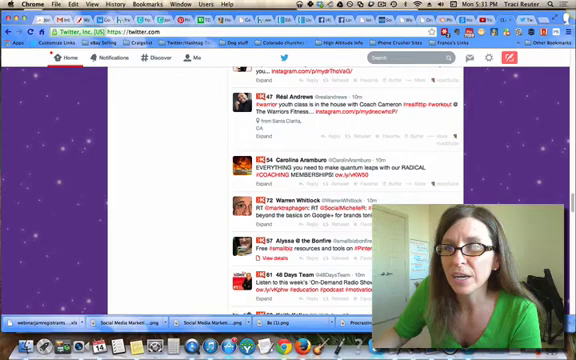
scroll("down", 3)
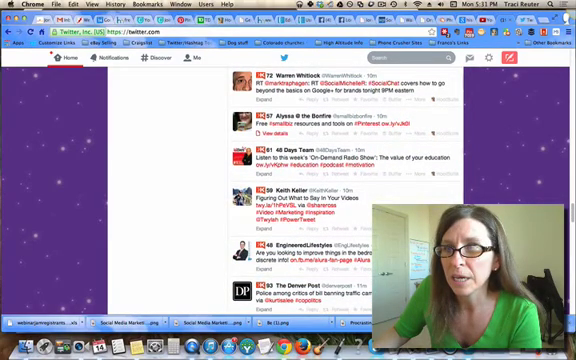
scroll("down", 3)
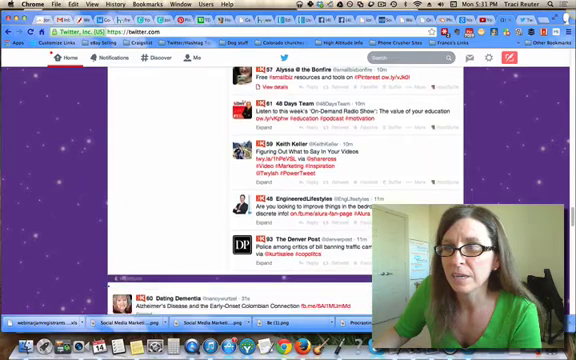
scroll("down", 3)
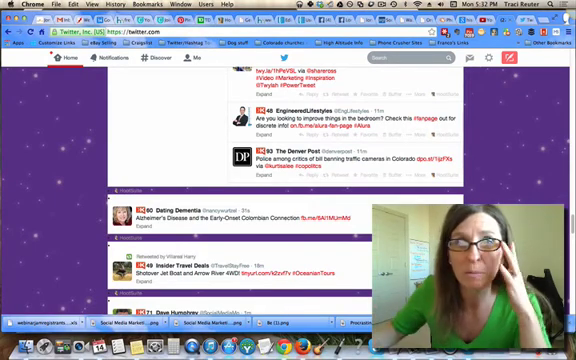
scroll("up", 3)
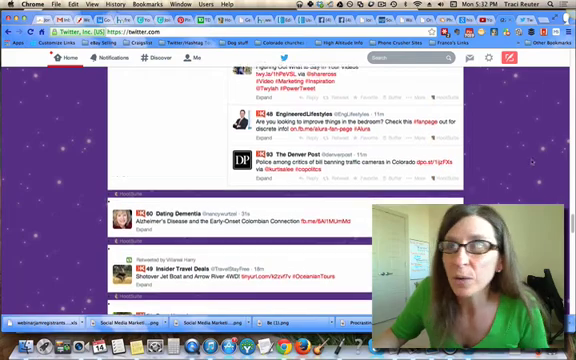
scroll("up", 3)
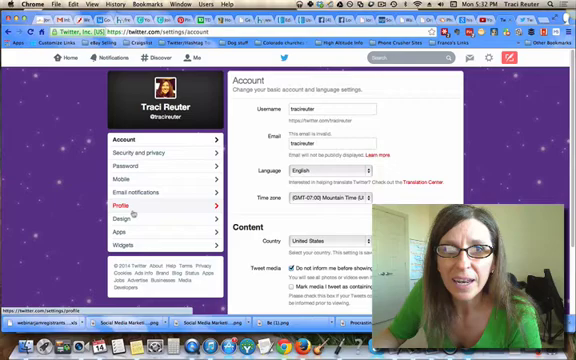
mouse_move(132, 229)
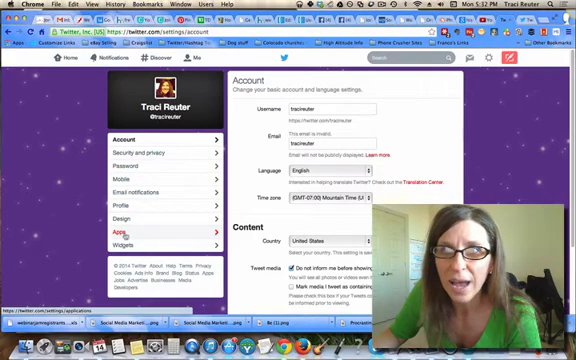